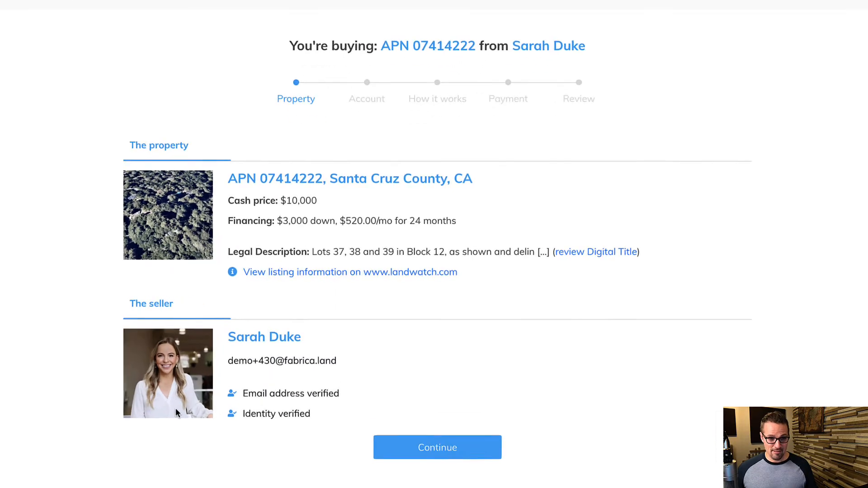
Step: Review the property's digital title records, Deed Document and transaction history, then return to checkout
scroll(down, 3)
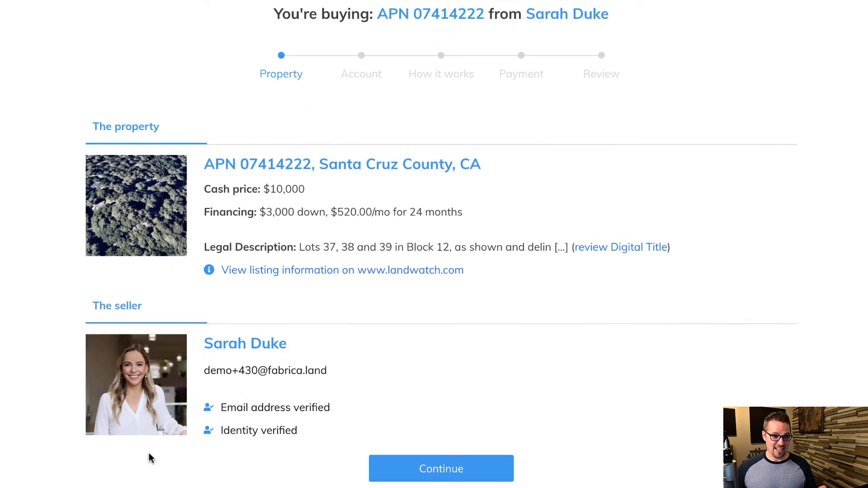
mouse_move(152, 439)
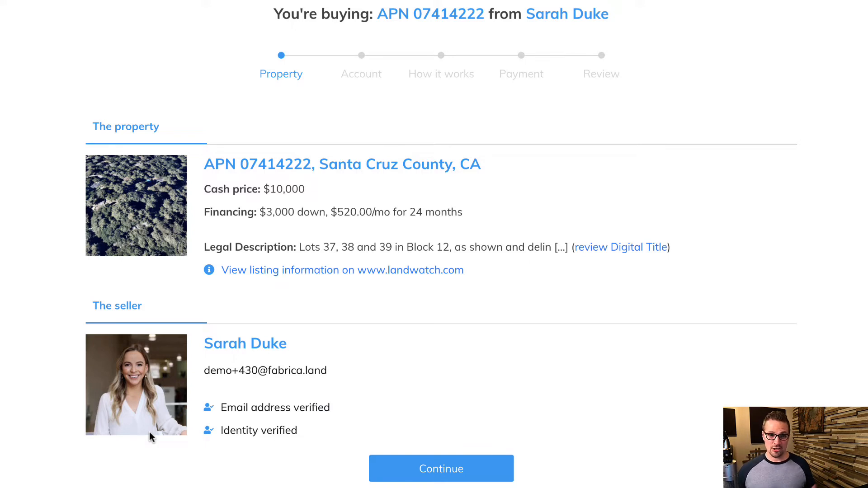
mouse_move(164, 453)
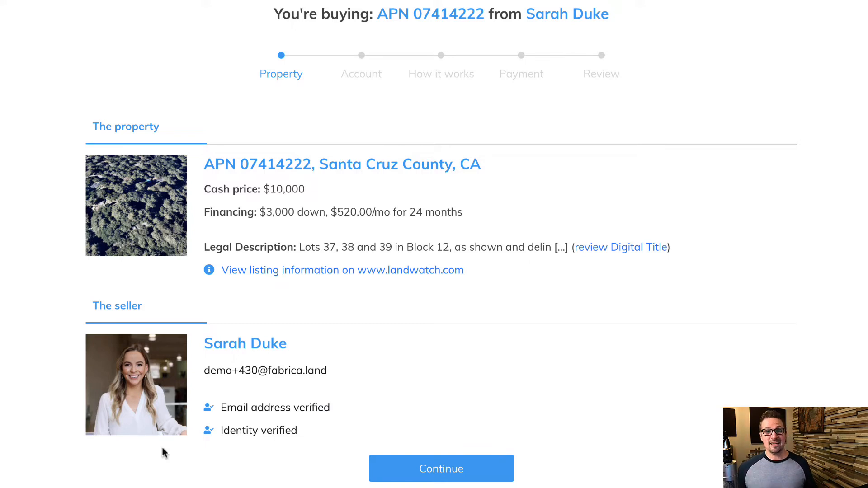
mouse_move(153, 279)
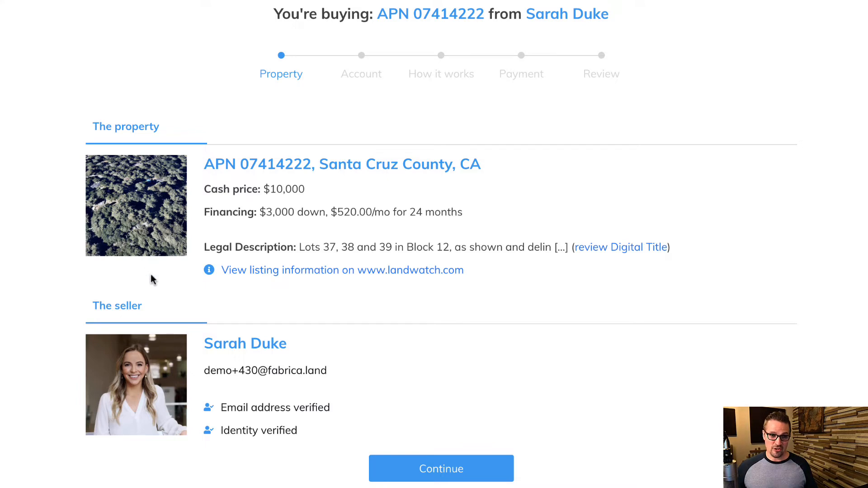
mouse_move(154, 252)
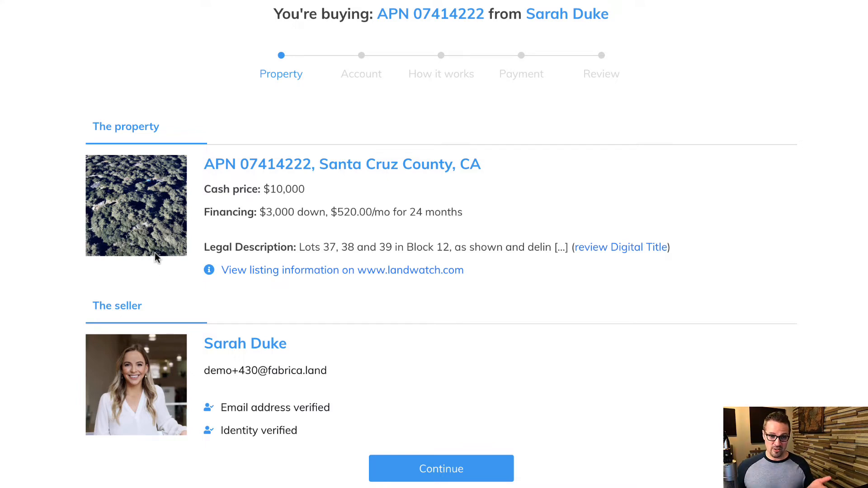
mouse_move(314, 181)
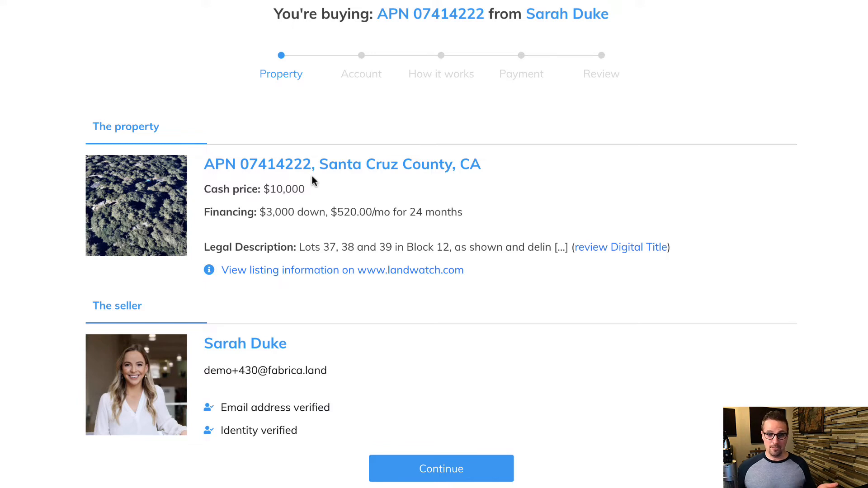
mouse_move(508, 214)
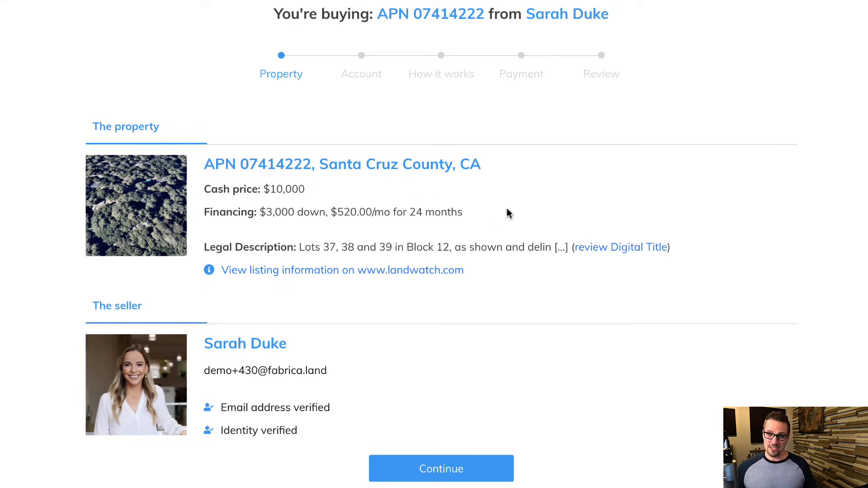
mouse_move(293, 227)
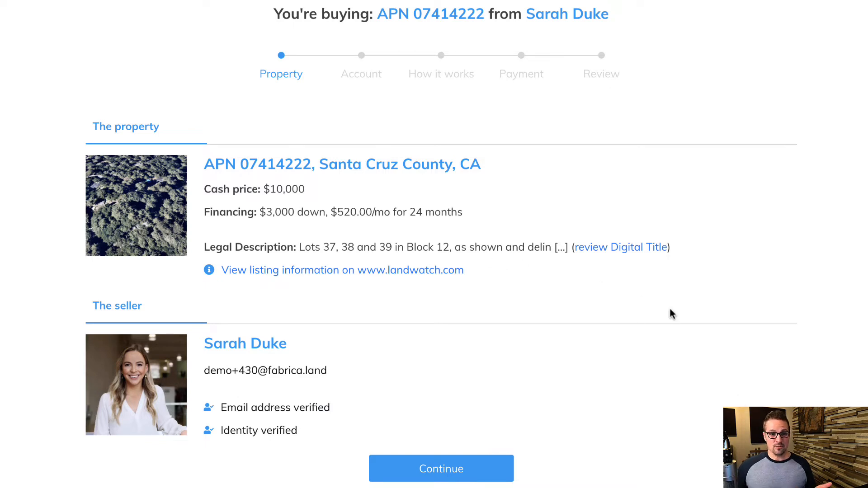
click(441, 481)
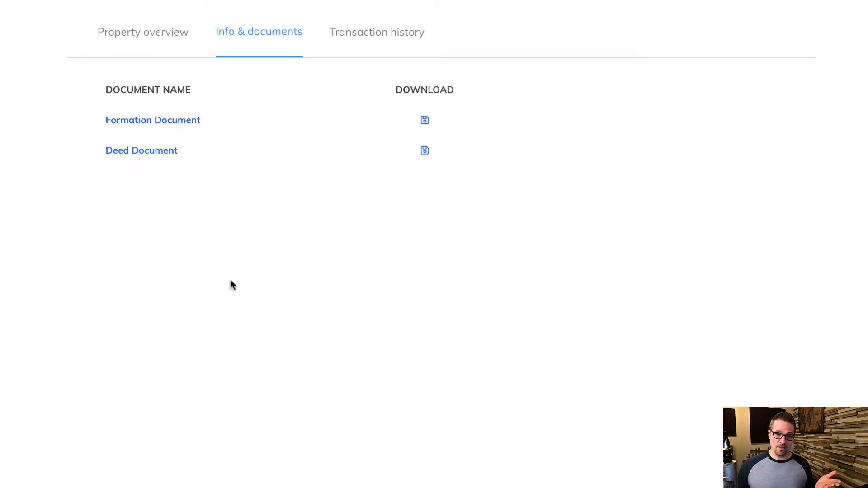
mouse_move(153, 158)
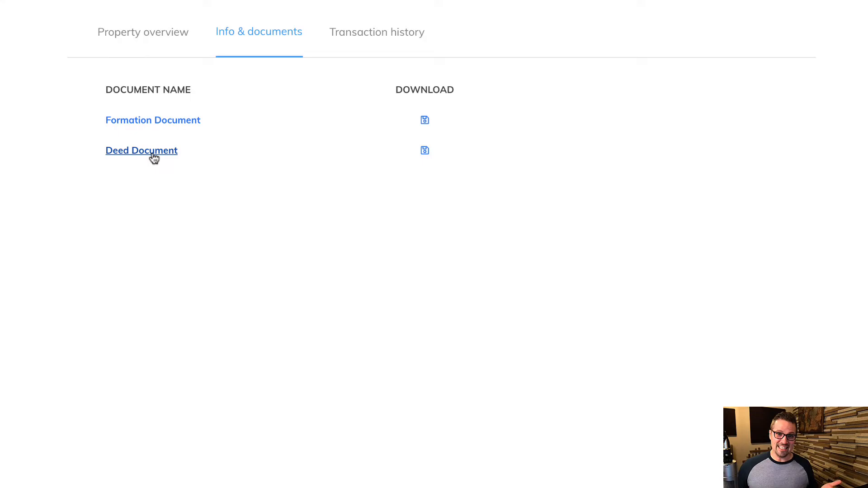
click(151, 154)
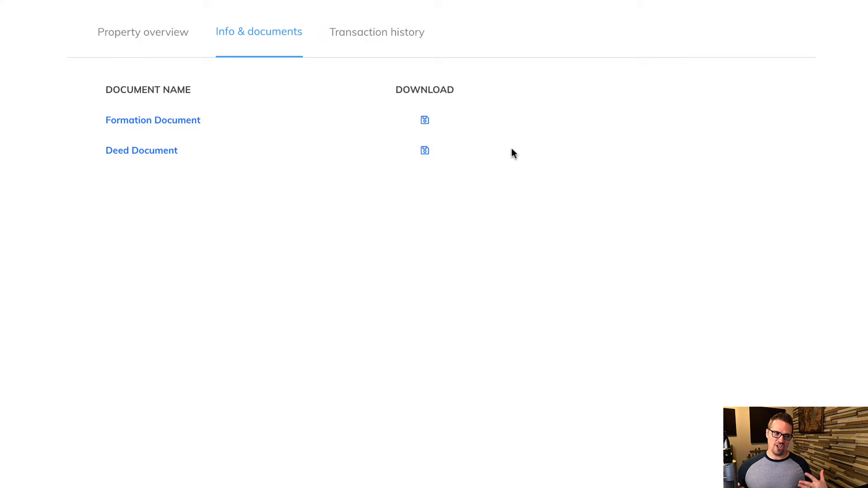
mouse_move(510, 115)
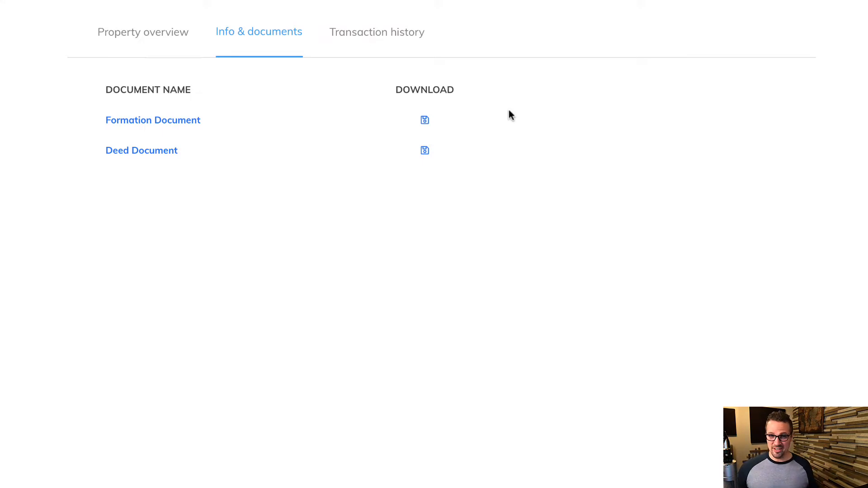
click(377, 32)
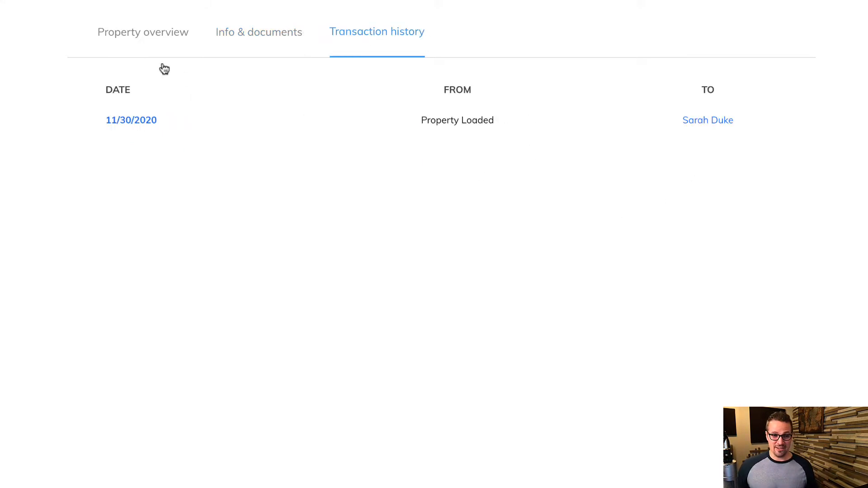
click(143, 32)
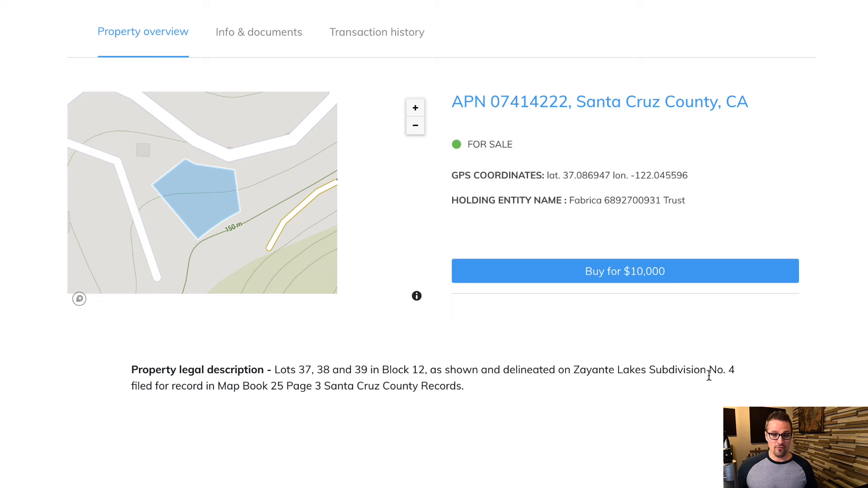
mouse_move(549, 359)
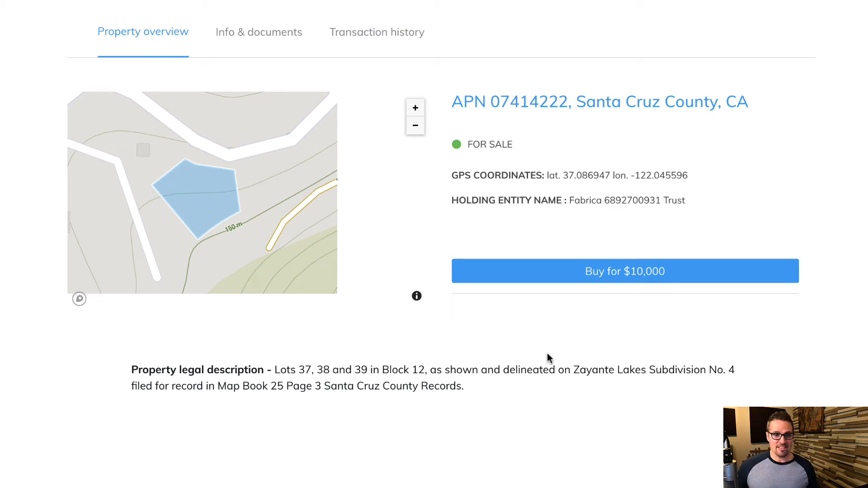
click(624, 271)
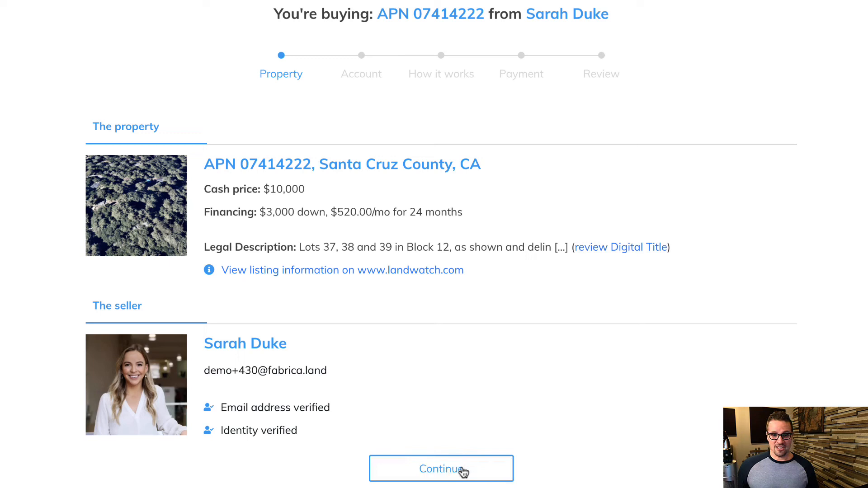
Step: Accept the Terms of Service and Privacy Policy, then submit the identity details for approval
click(449, 469)
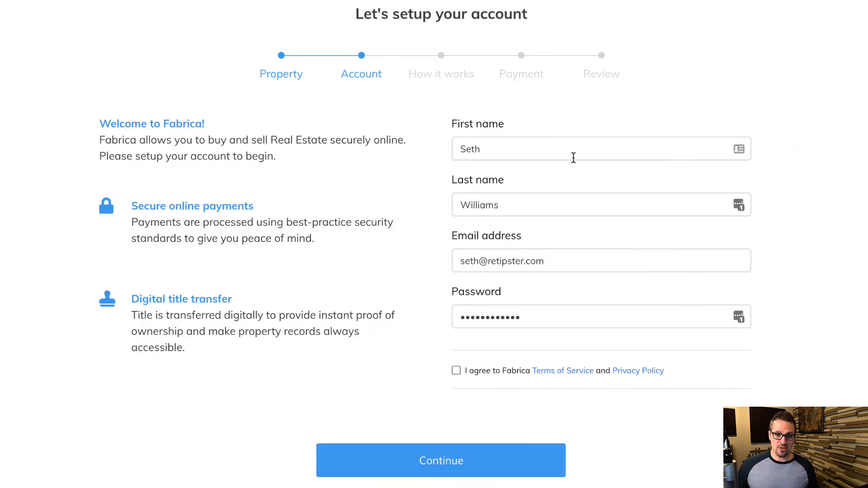
mouse_move(785, 234)
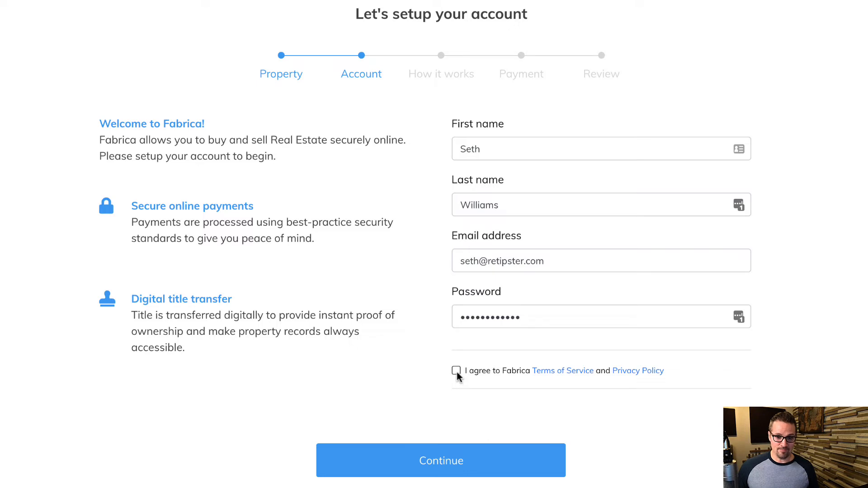
click(441, 460)
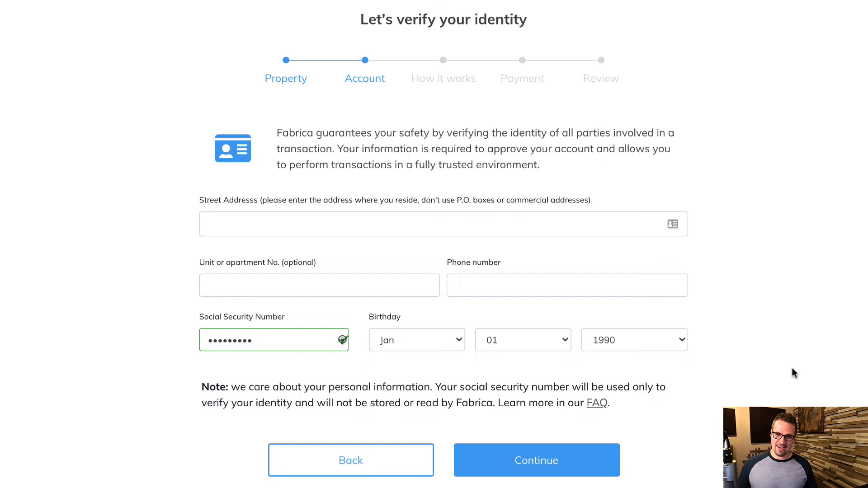
mouse_move(782, 334)
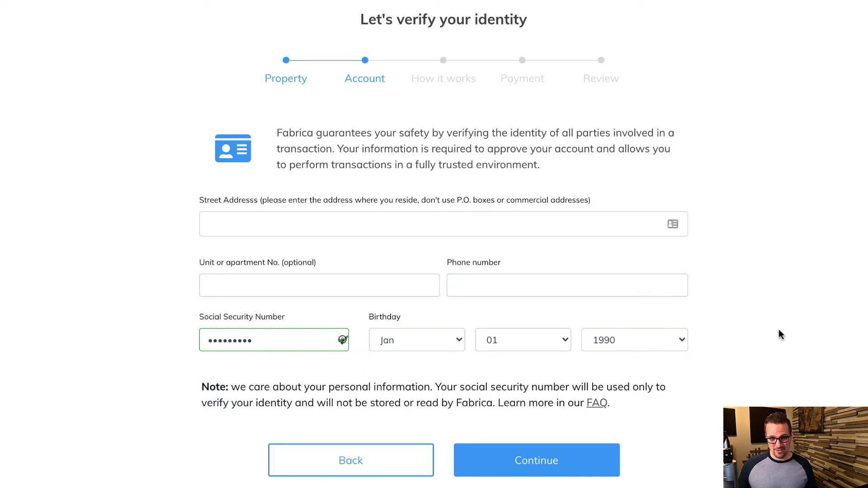
mouse_move(585, 226)
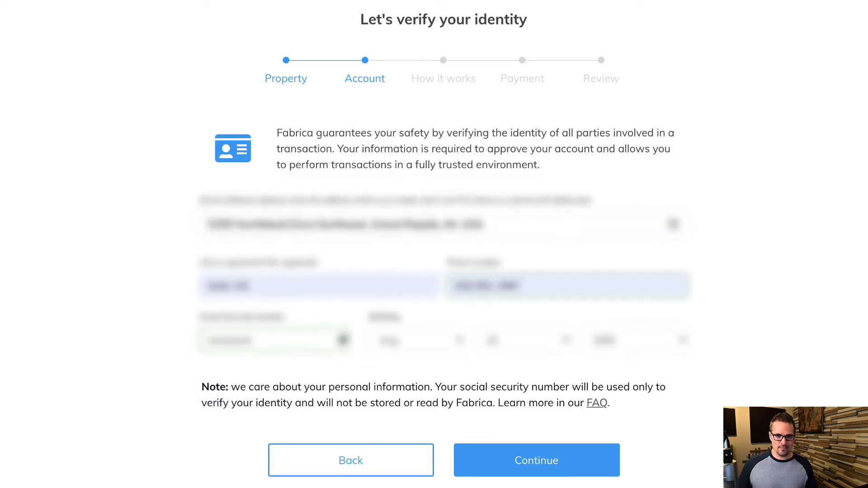
click(536, 460)
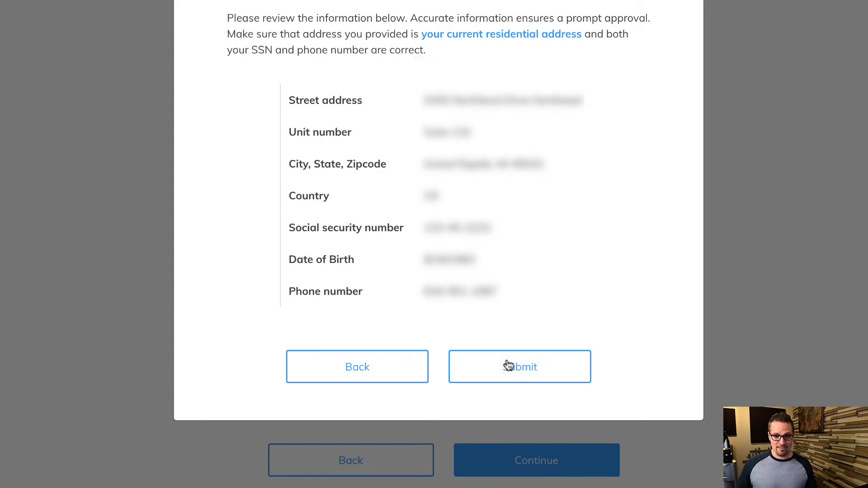
click(510, 366)
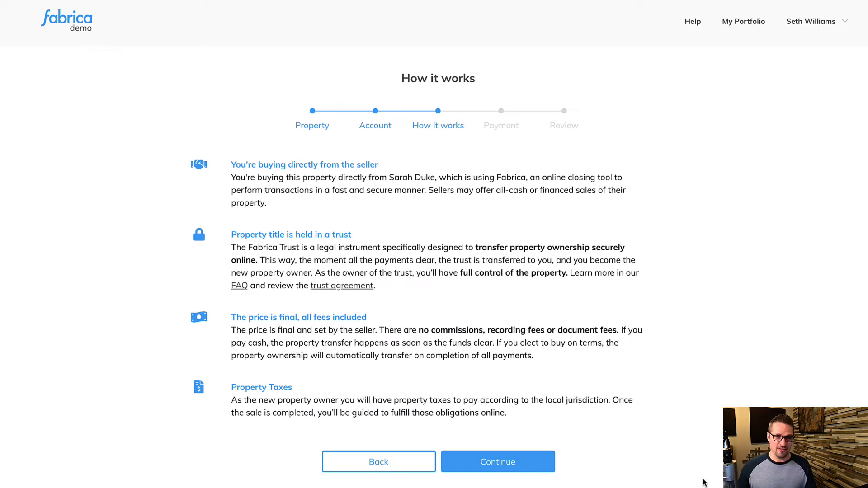
mouse_move(574, 355)
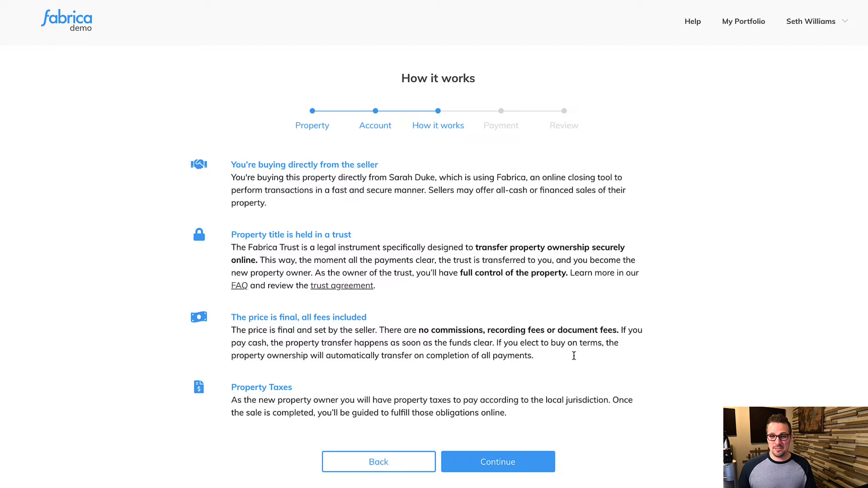
mouse_move(569, 363)
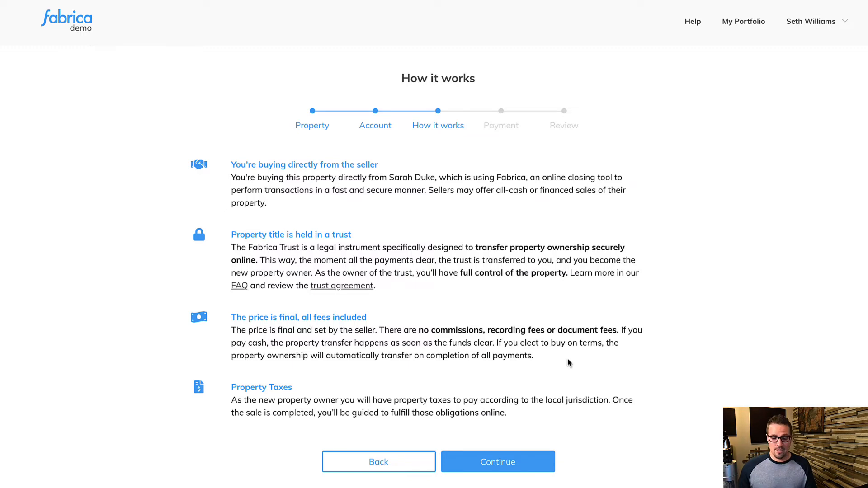
mouse_move(577, 423)
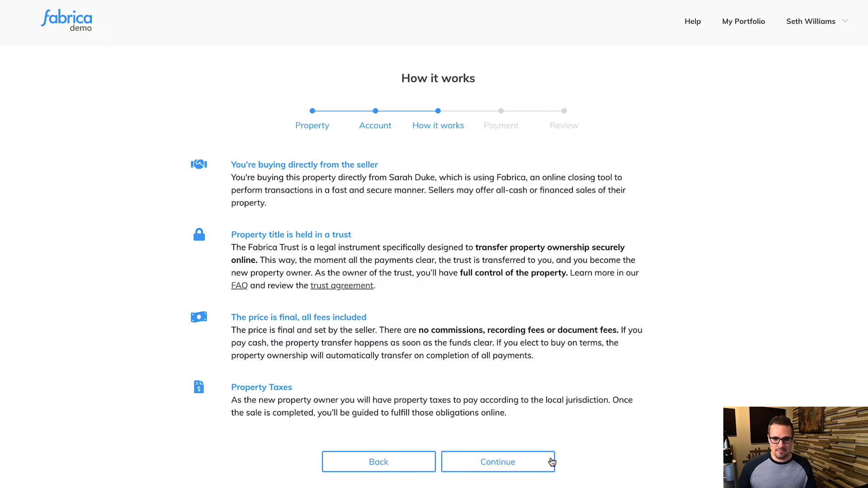
Step: Finish the How it works overview and advance to the Payment step
click(499, 462)
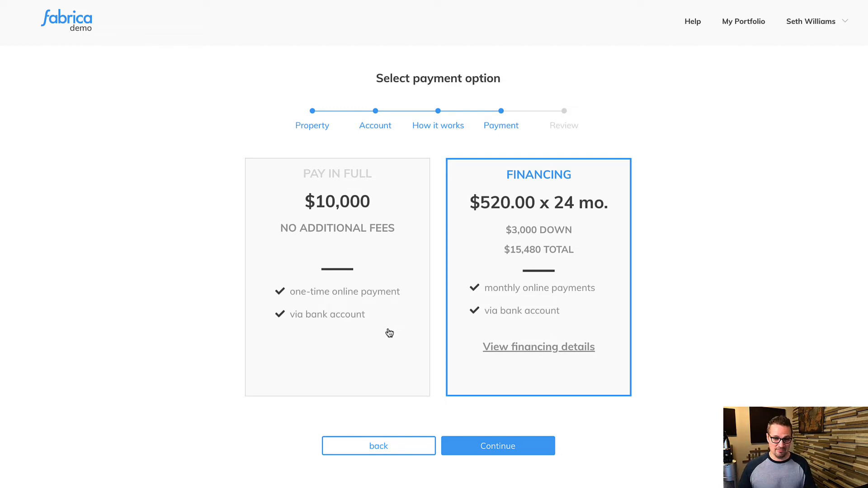
mouse_move(396, 331)
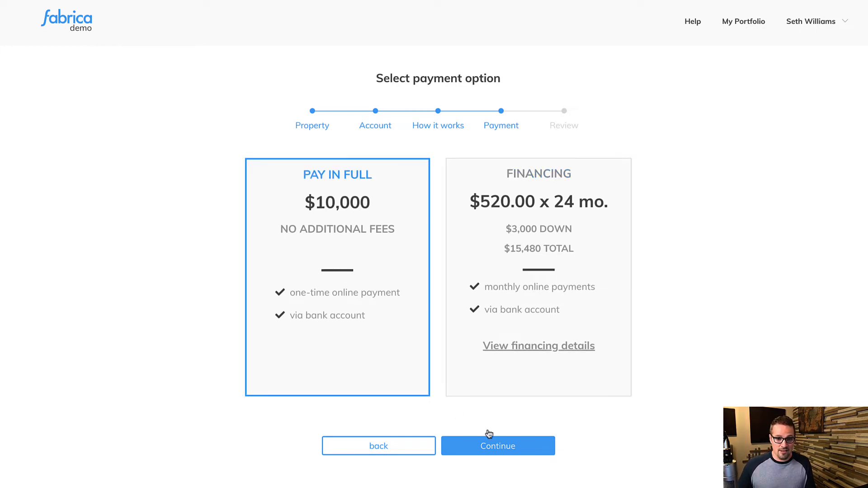
Step: Choose PAY IN FULL for the $10,000 price rather than financing
click(497, 446)
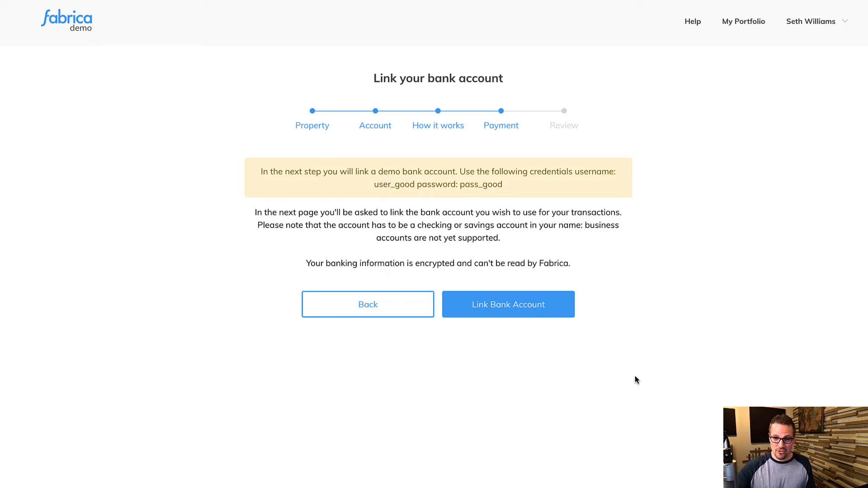
mouse_move(613, 376)
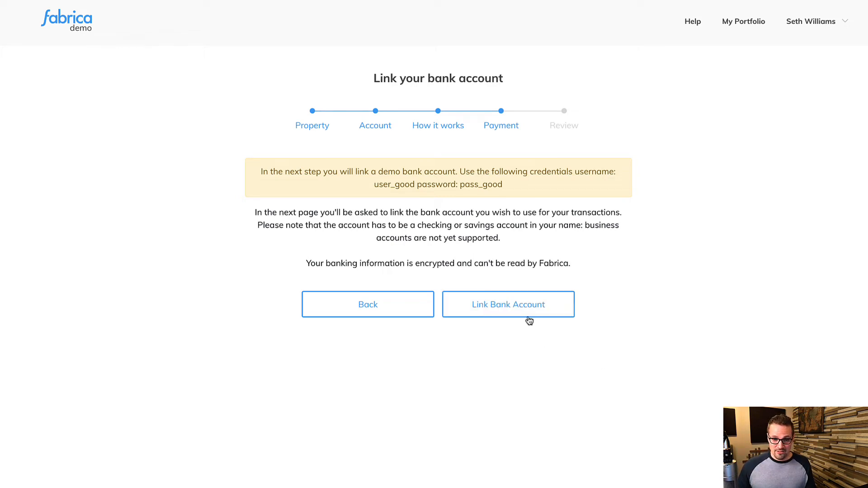
Step: Link the demo Chase bank through Plaid and select the Plaid Checking account
click(508, 304)
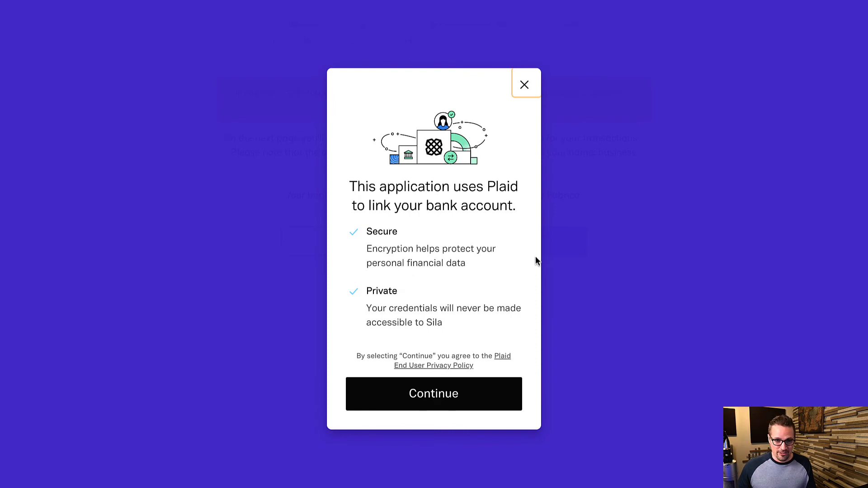
click(434, 394)
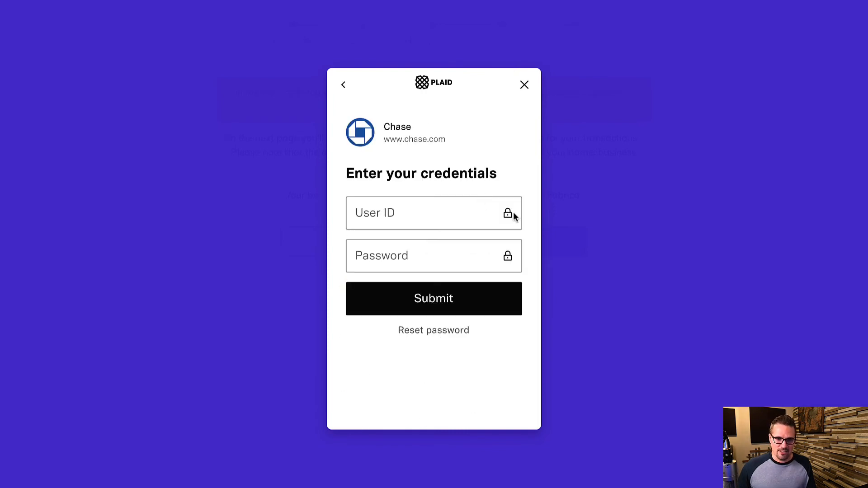
click(433, 214)
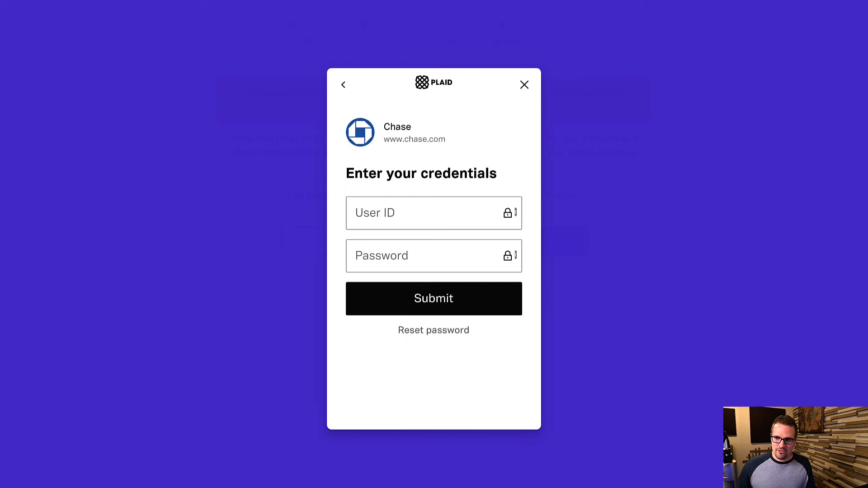
click(434, 298)
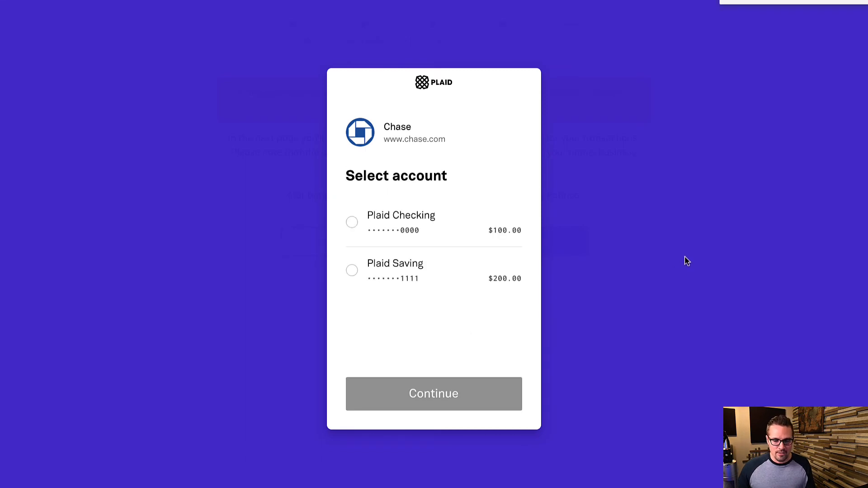
mouse_move(374, 242)
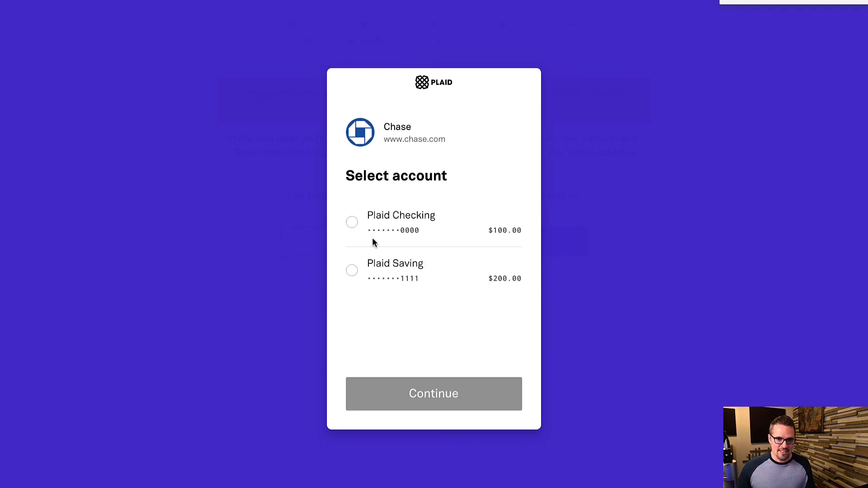
click(434, 394)
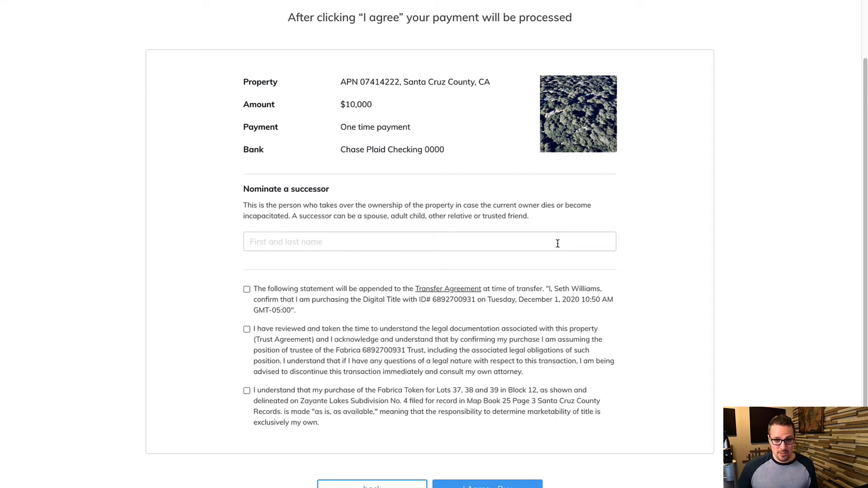
Step: Name a successor, accept the purchase statements, buy the parcel and view the portfolio
click(424, 241)
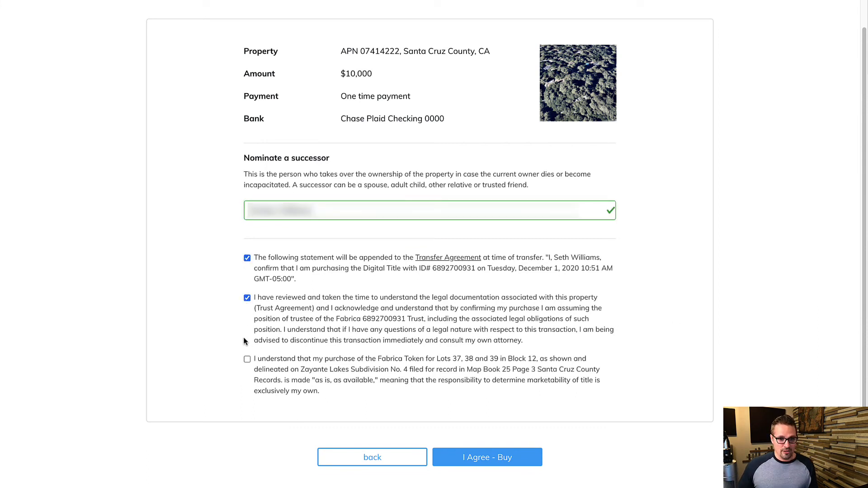
click(247, 359)
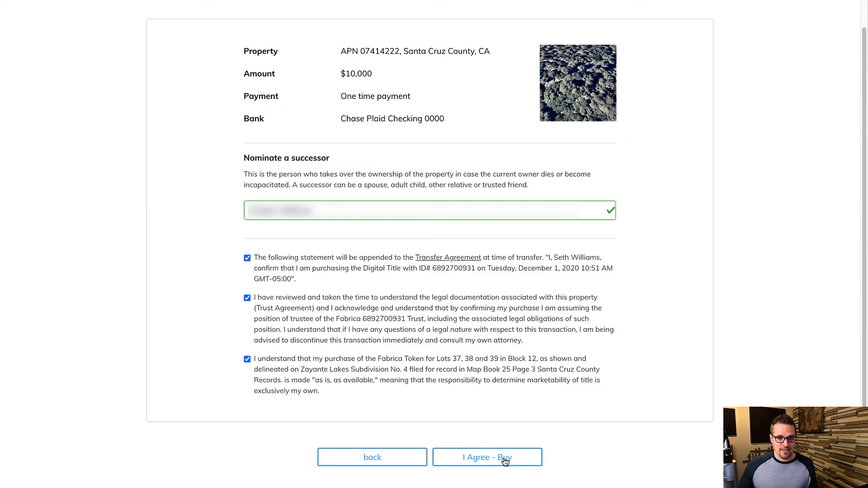
click(487, 457)
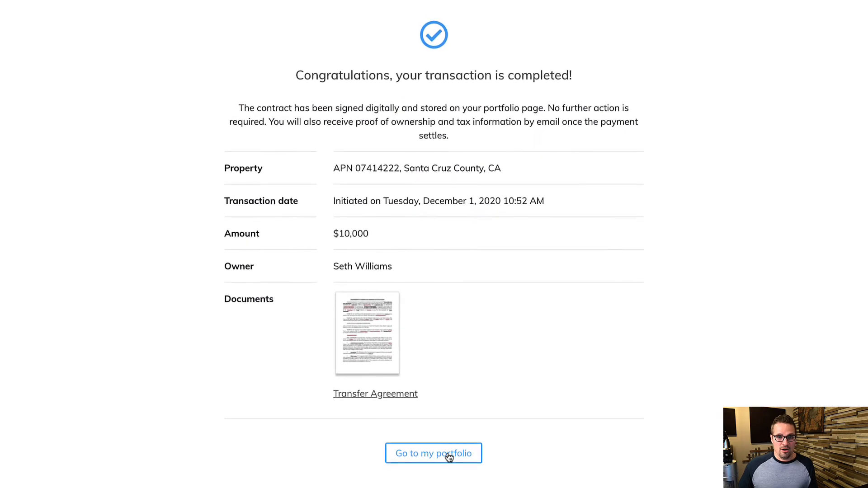
click(434, 453)
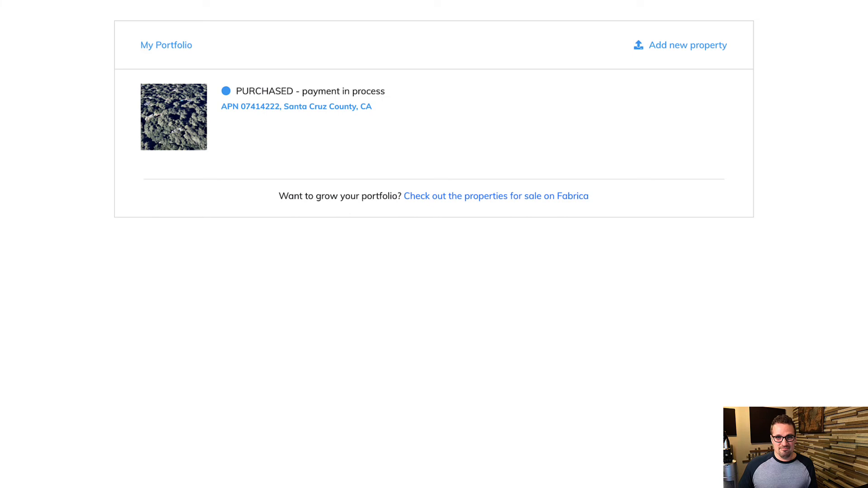
mouse_move(837, 398)
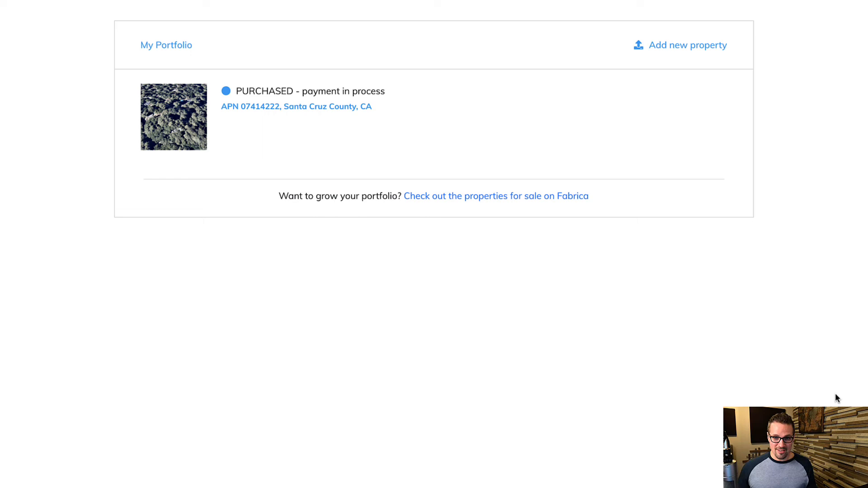
mouse_move(813, 205)
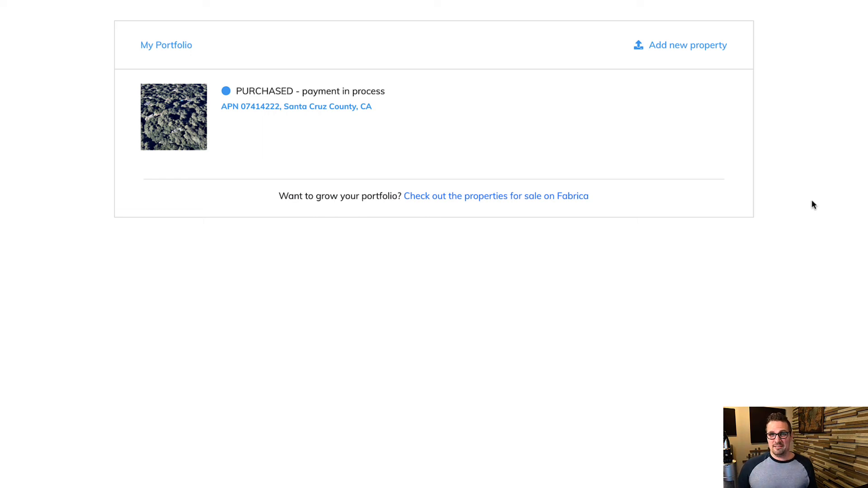
mouse_move(801, 216)
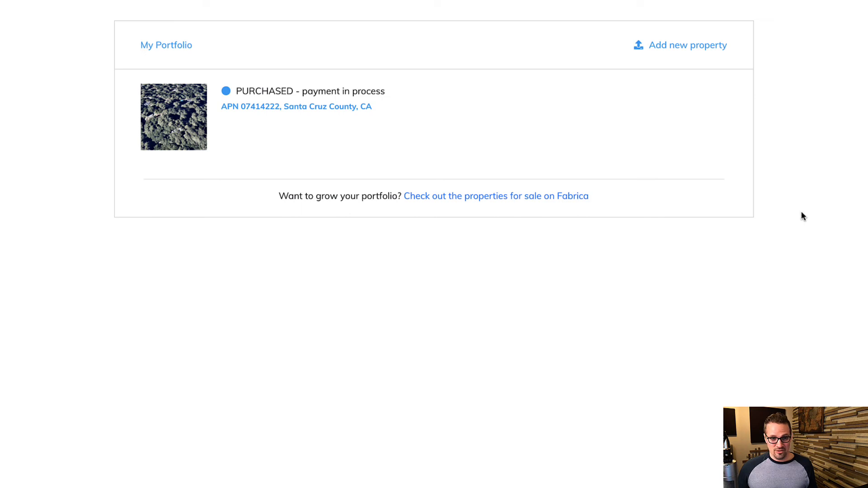
mouse_move(782, 205)
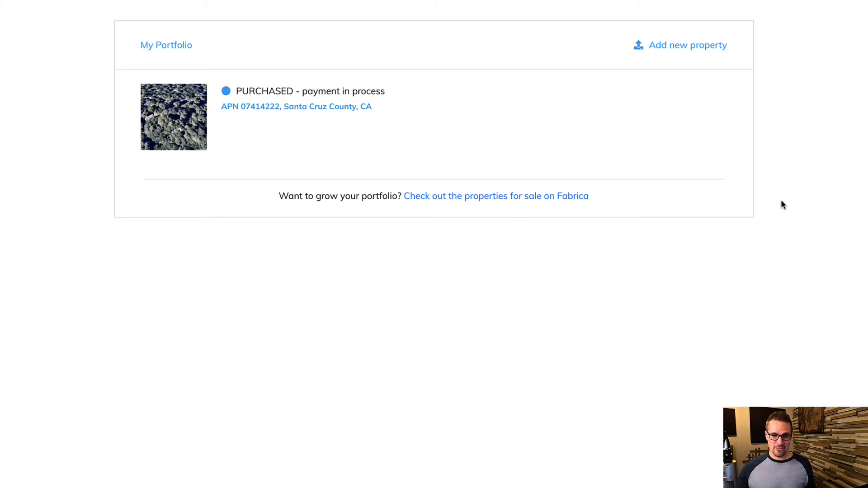
mouse_move(830, 130)
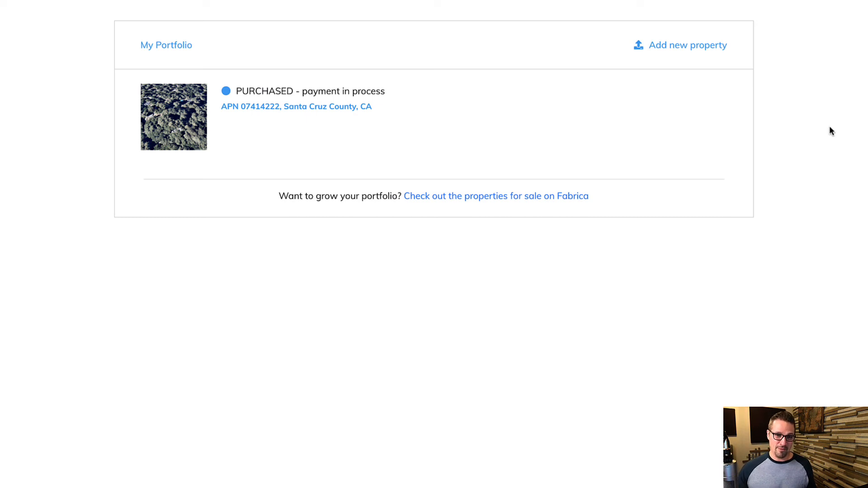